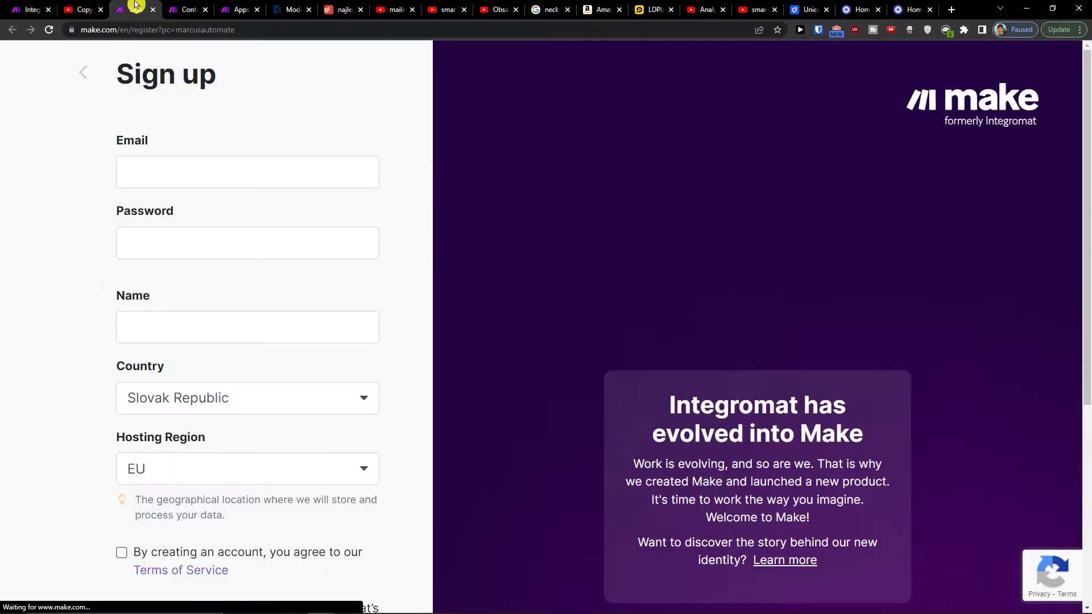
# Scroll down the Scenarios page to reach the new empty scenario
pyautogui.scroll(-3)
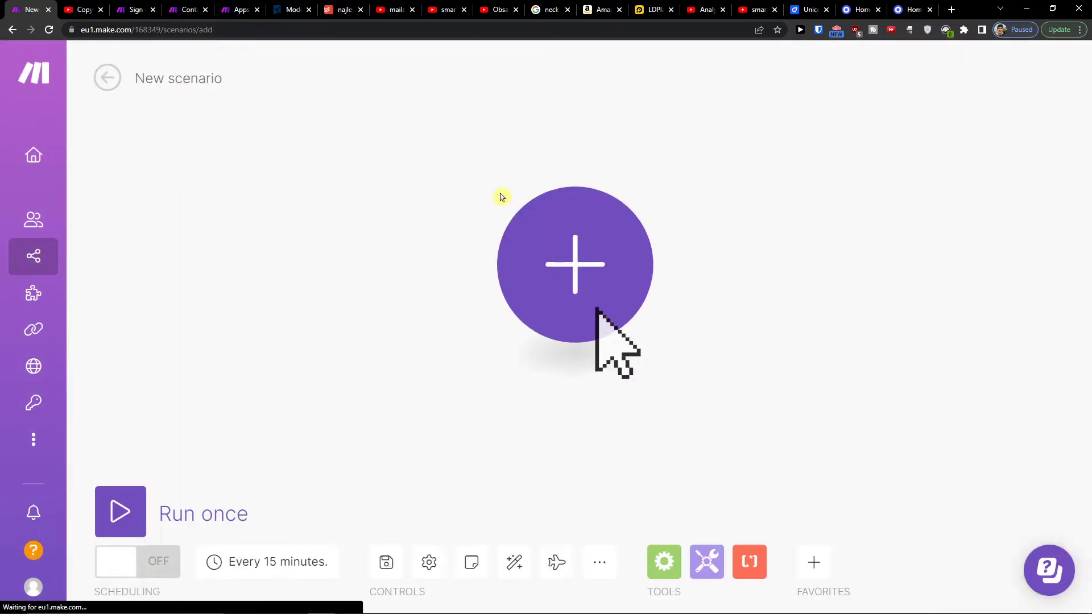
# Add the first module and search for the Smartsheet app
pyautogui.click(574, 263)
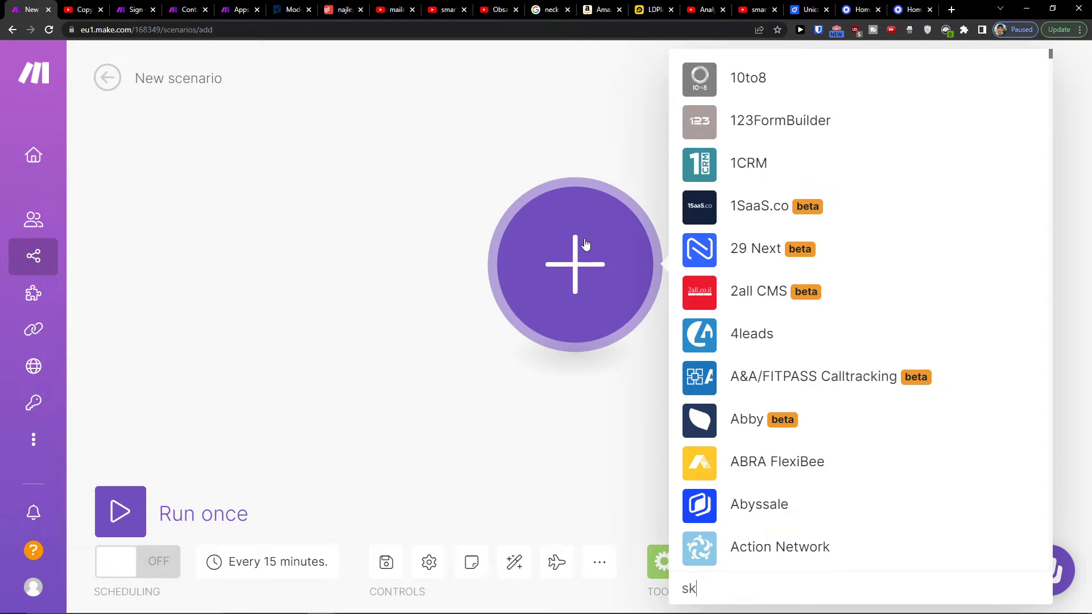
pyautogui.write('martshe')
pyautogui.write('shee')
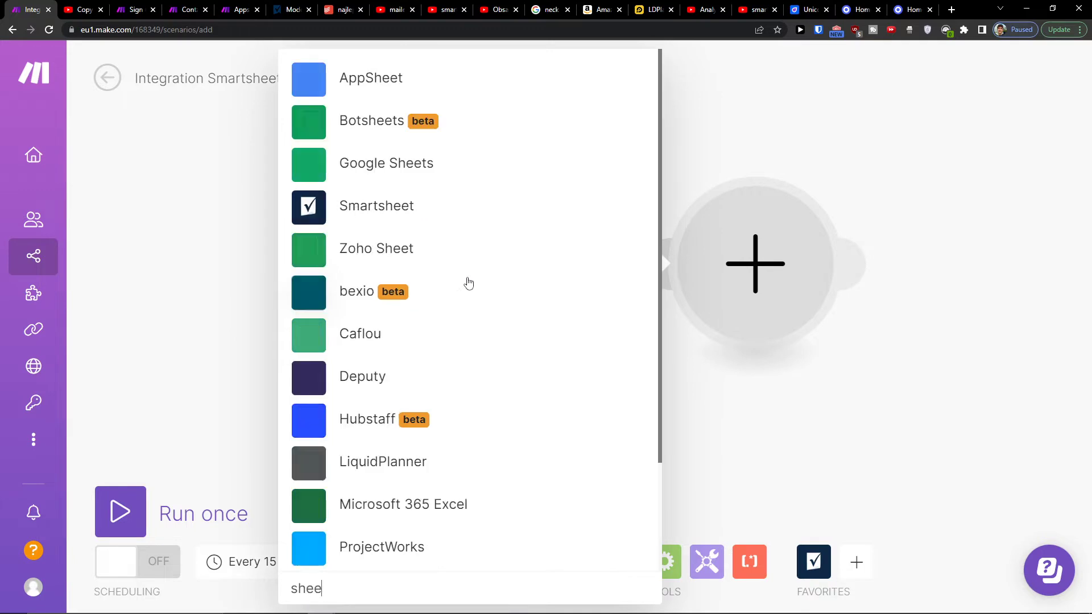
# Add a Google Sheets module with the Add a Row action
pyautogui.click(376, 206)
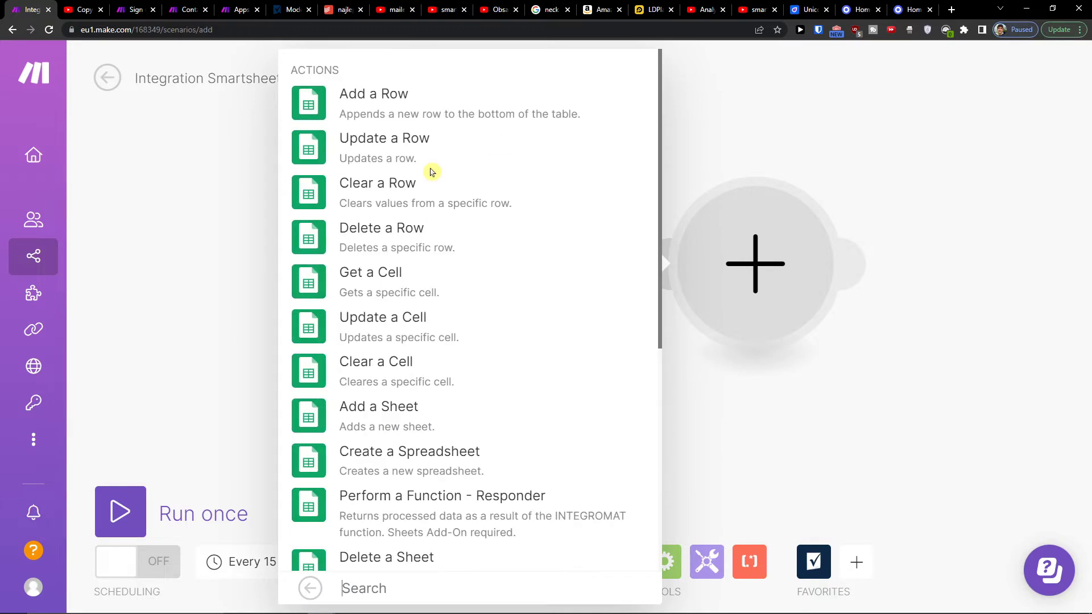
pyautogui.click(374, 94)
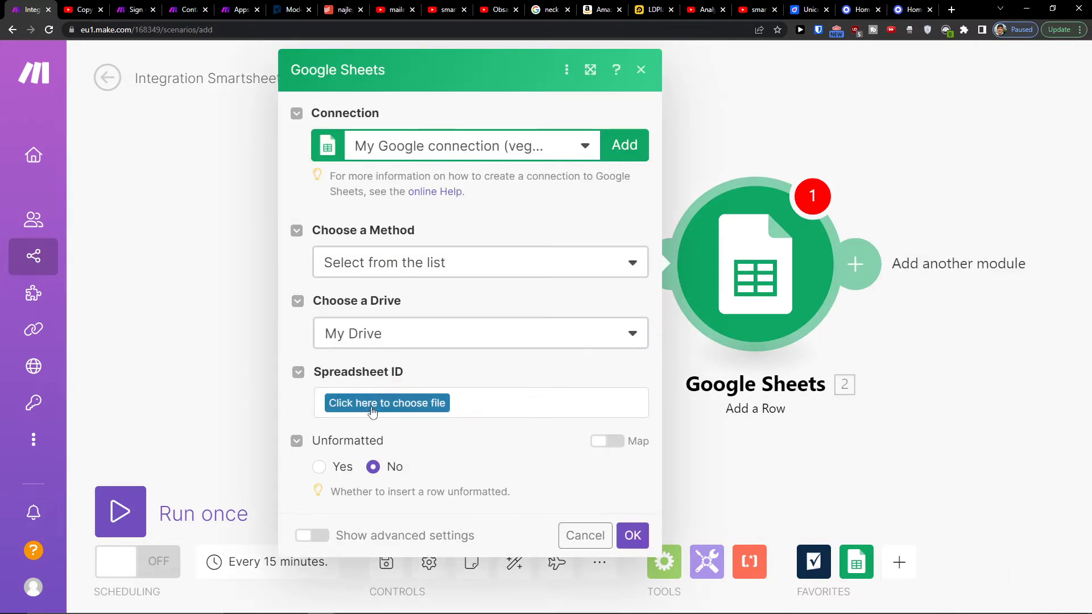
# Set the spreadsheet to Contact Information (Responses)
pyautogui.click(386, 403)
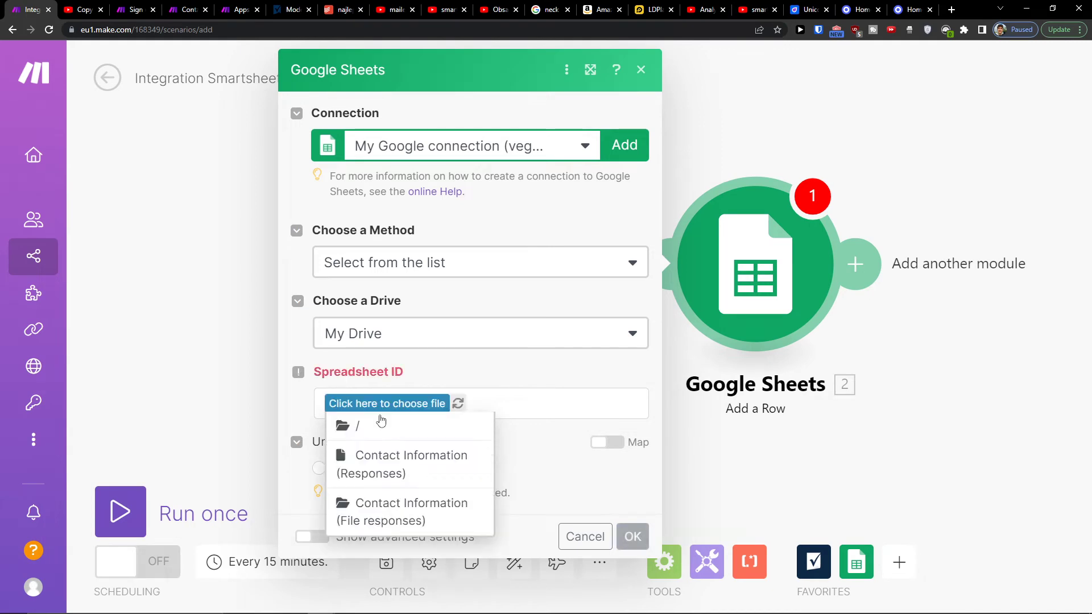
pyautogui.click(410, 465)
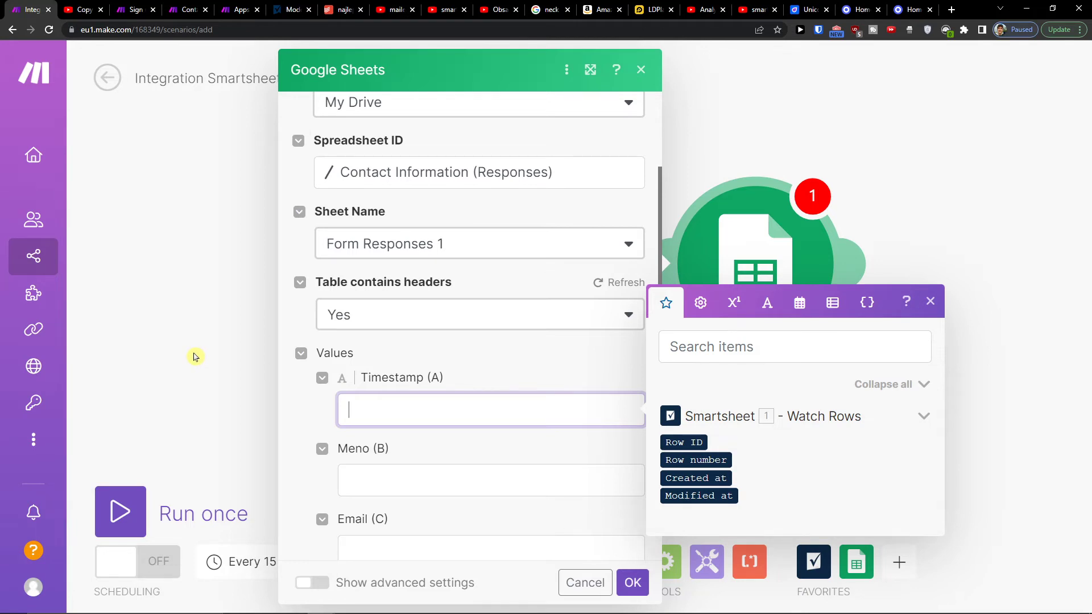
# Close the Google Sheets module dialog, leaving only the Smartsheet Watch Rows trigger
pyautogui.click(631, 583)
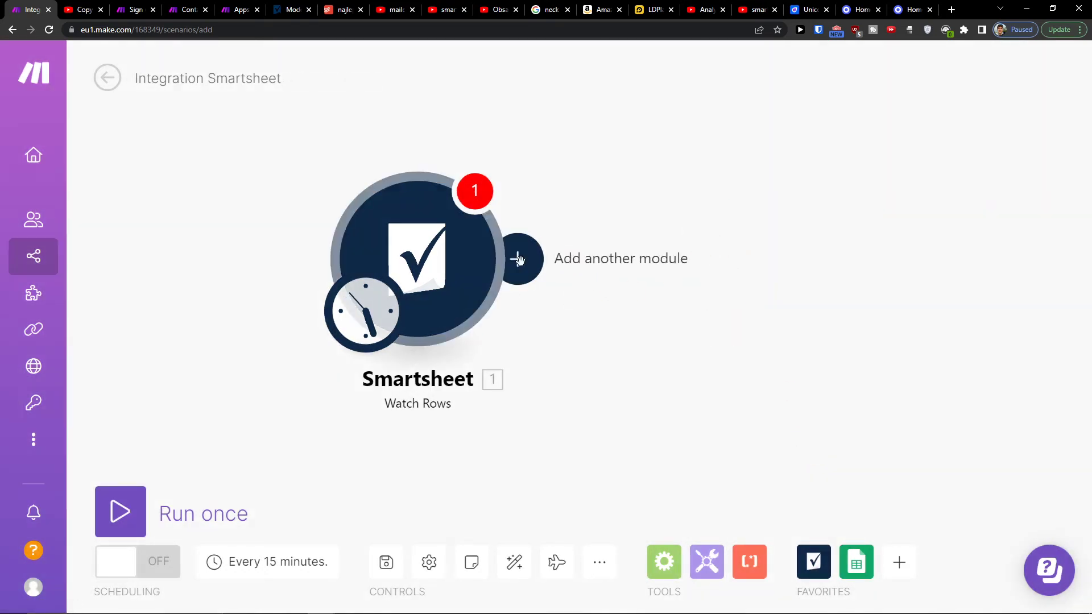
# Open the app list for a new module after the Smartsheet trigger
pyautogui.click(519, 258)
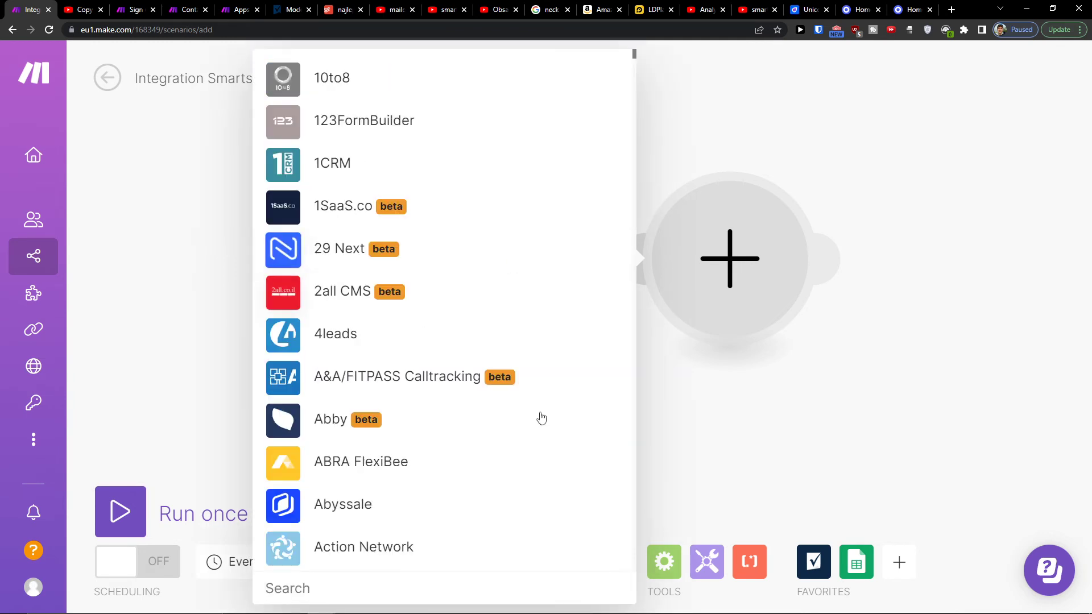